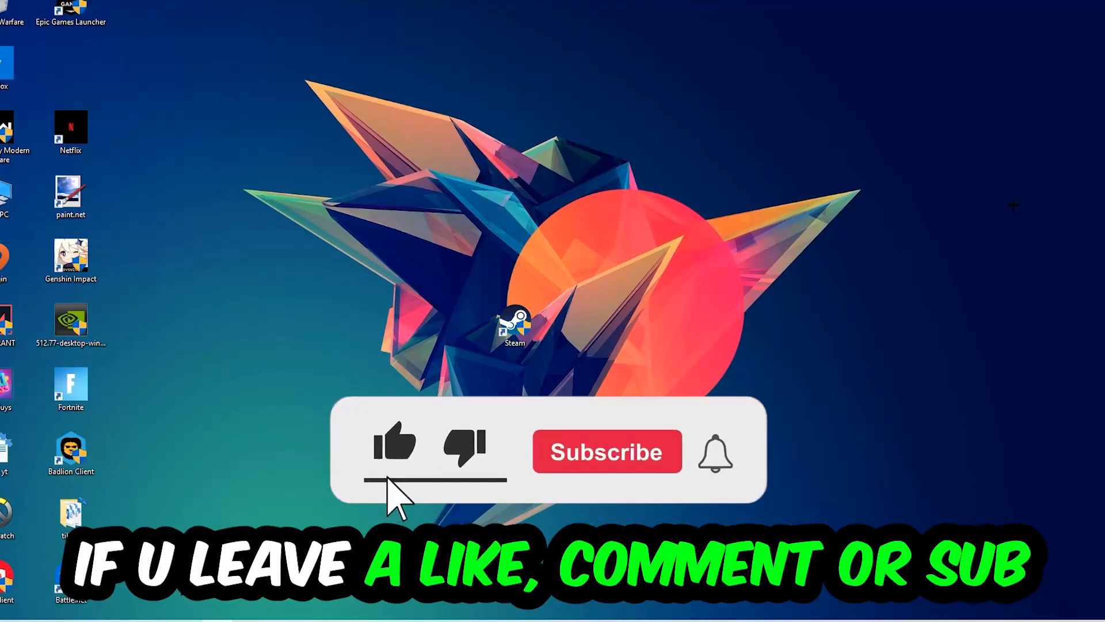
Launch Task Manager from the taskbar's context menu
click(605, 451)
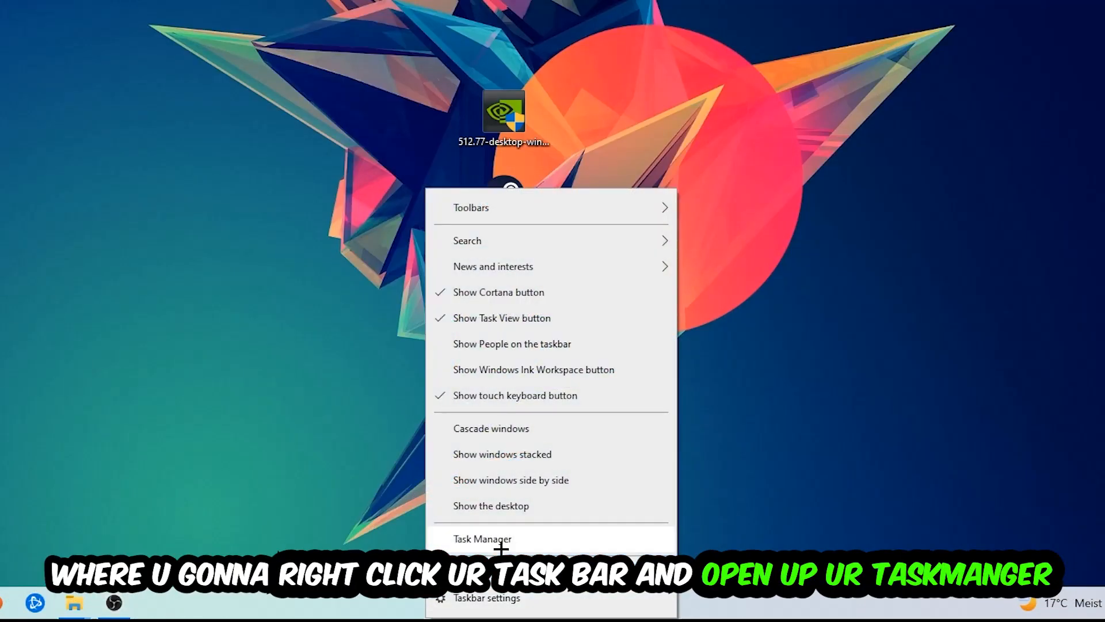
click(483, 539)
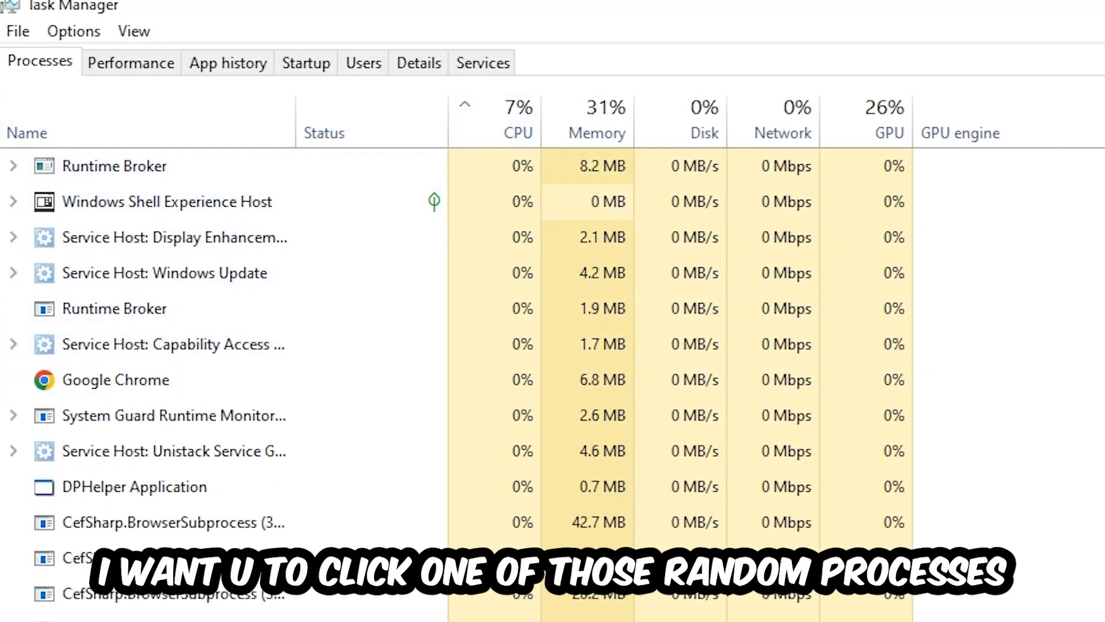
Select one of the running background processes in the Processes list
click(135, 486)
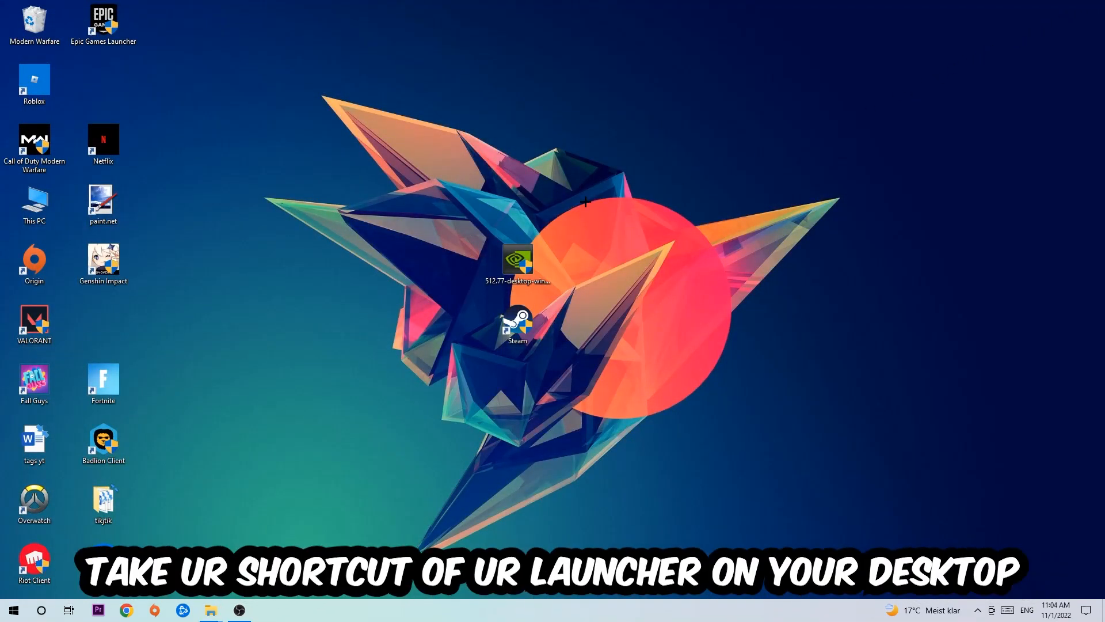
Drag the Steam shortcut toward the upper right and bring up its Properties window
drag(517, 325, 533, 338)
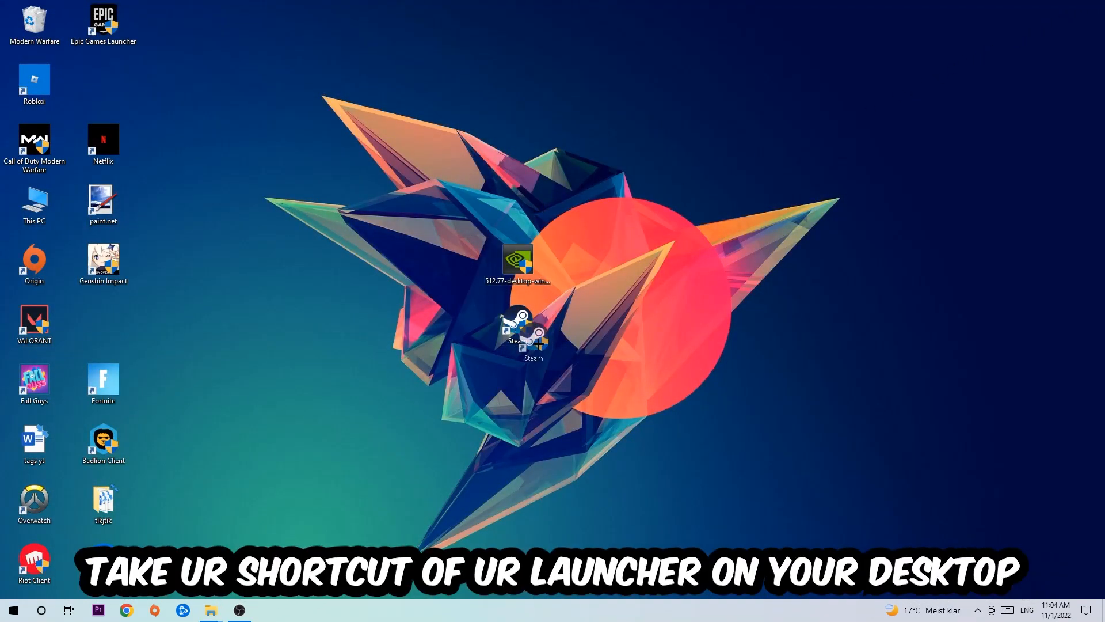
drag(518, 321, 655, 205)
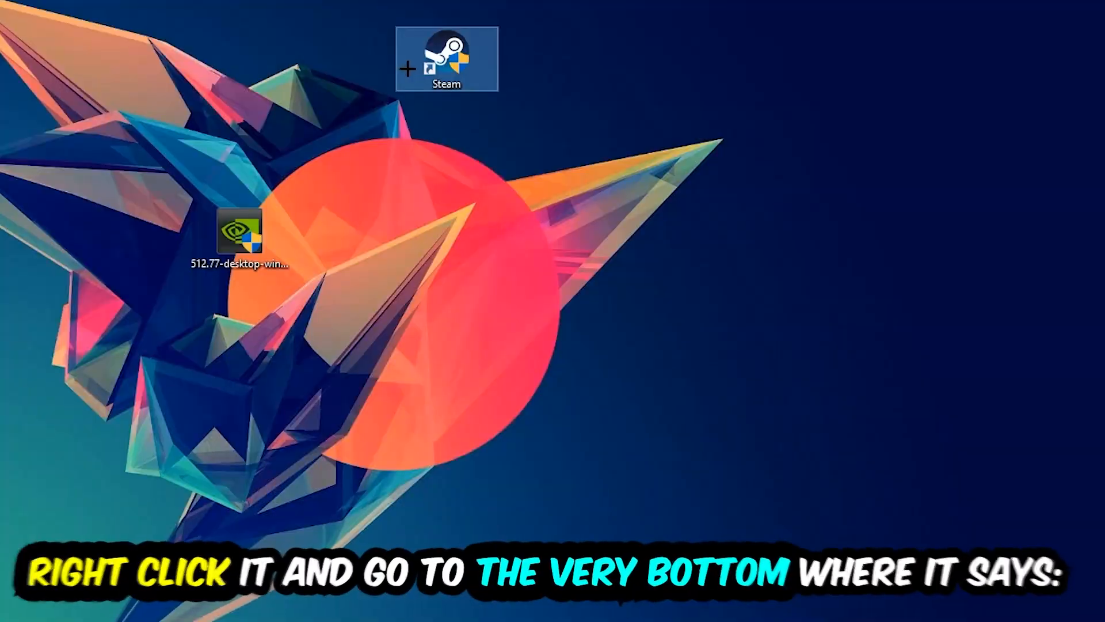
right_click(447, 58)
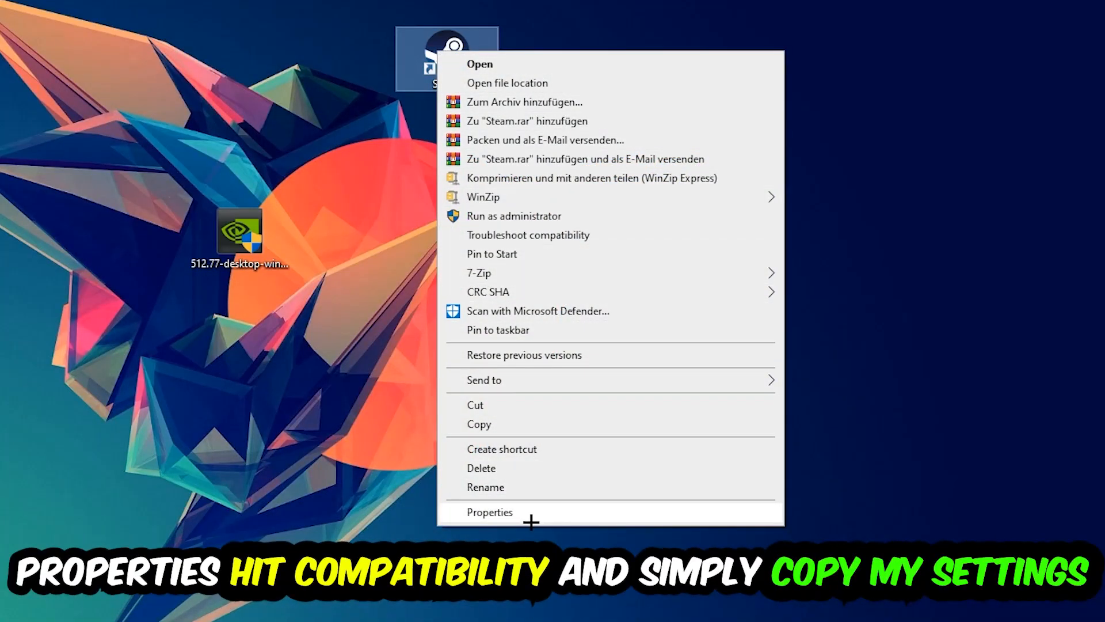
click(489, 511)
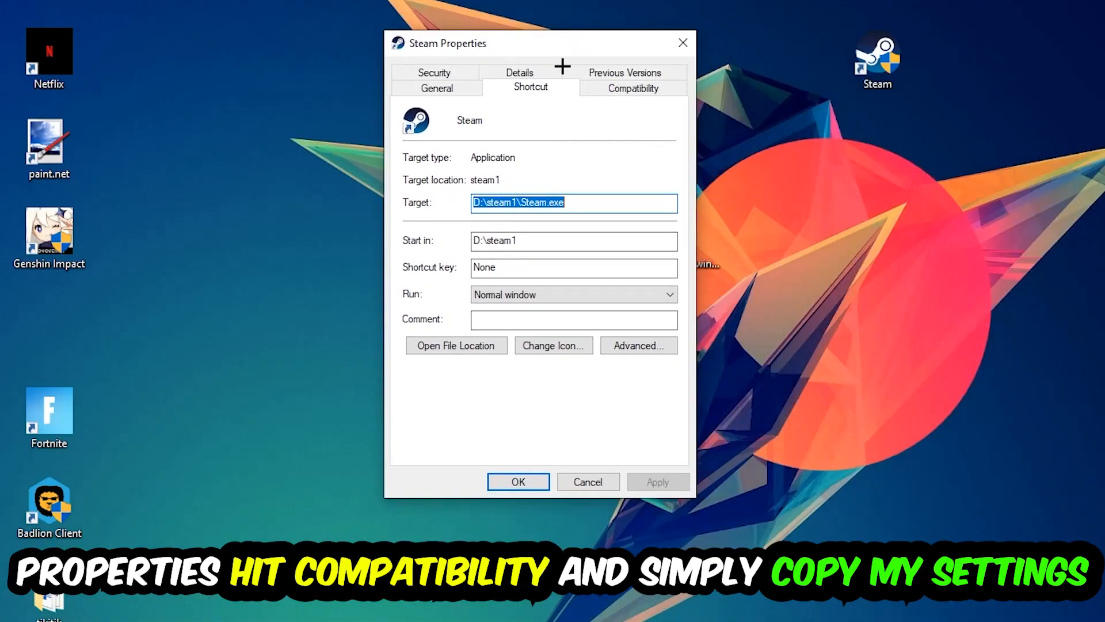
Set Windows 8 compatibility mode with Run as administrator, confirm with OK, and nudge the shortcut left
click(632, 87)
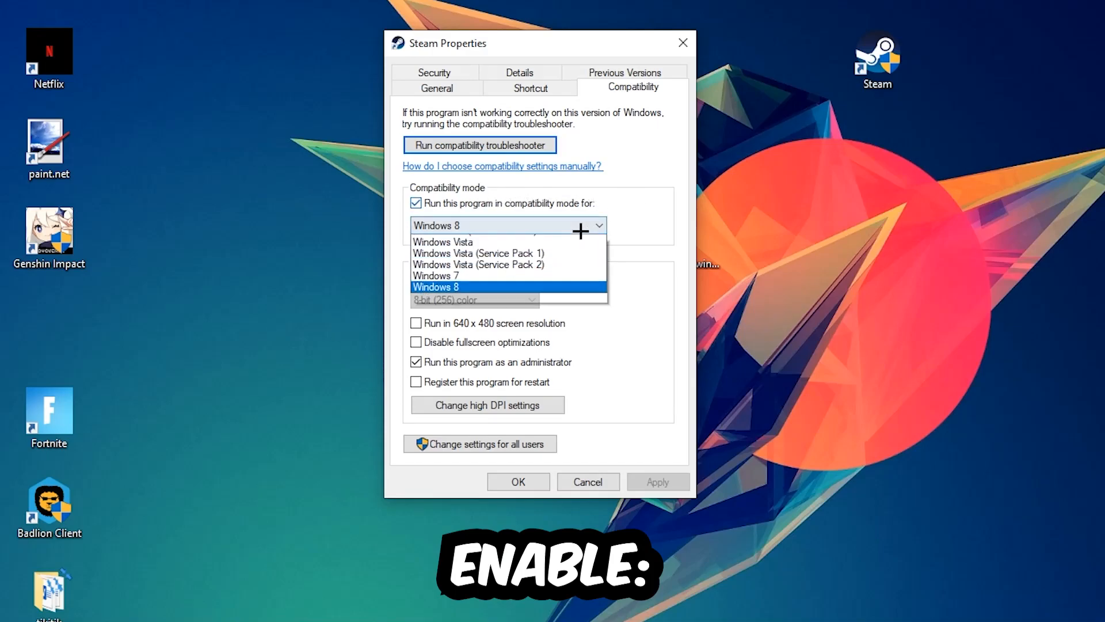
click(435, 287)
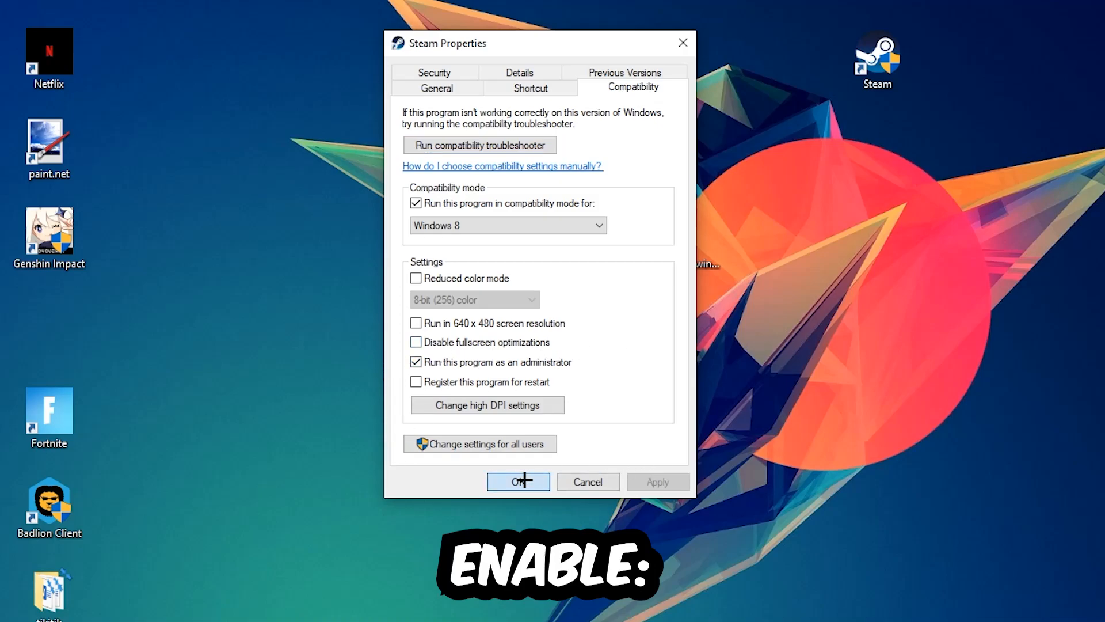
click(518, 481)
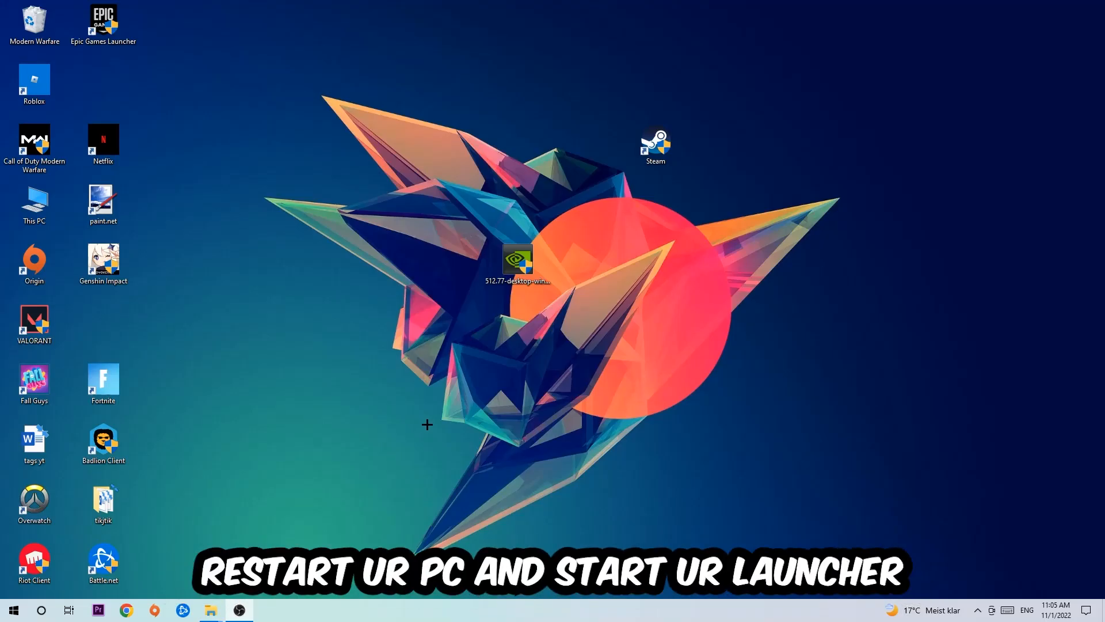
drag(655, 145, 527, 149)
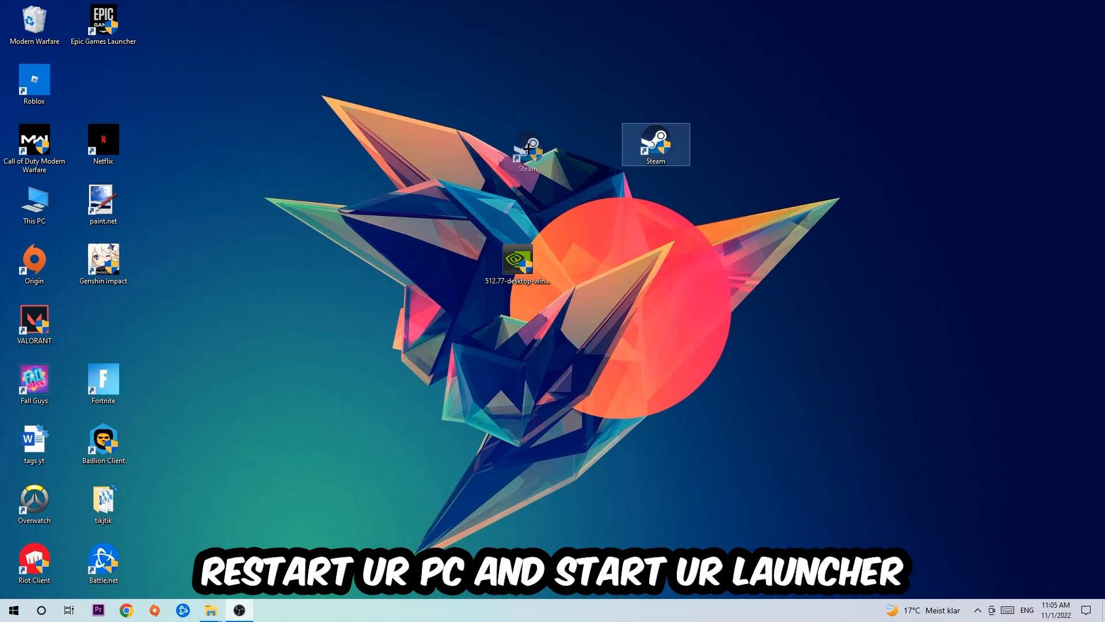